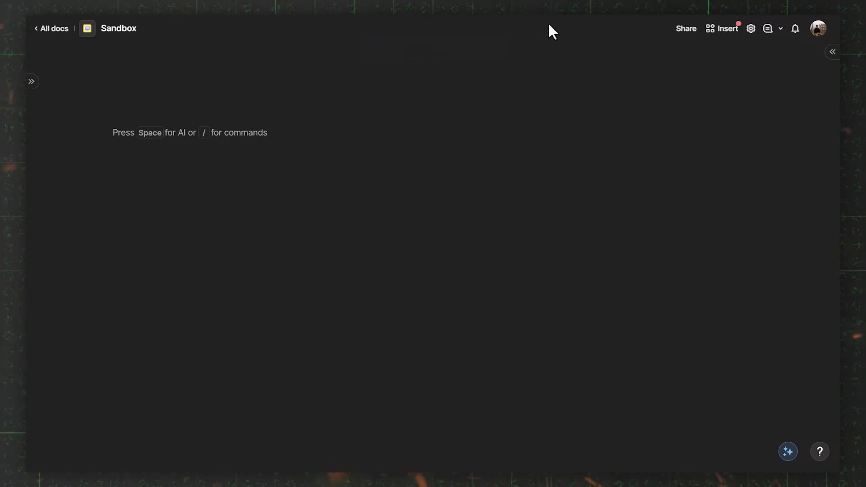
Open Coda's Insert side panel beside the blank Sandbox doc.
{"action": "left_click", "coordinate": [726, 28]}
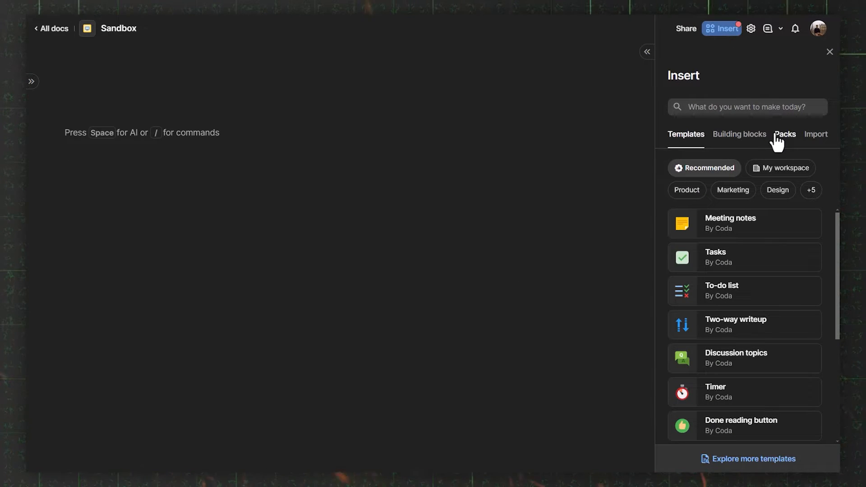
{"action": "mouse_move", "coordinate": [767, 131]}
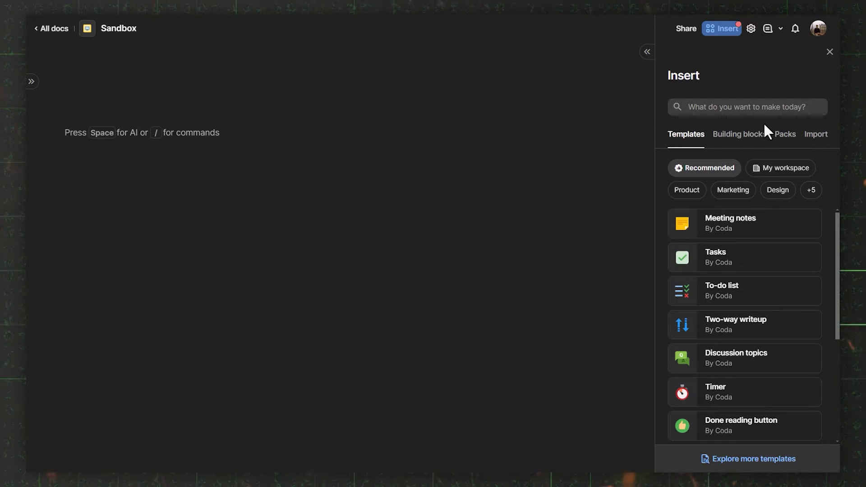
Browse the Import sources, then view the installed and available Packs list.
{"action": "left_click", "coordinate": [816, 133]}
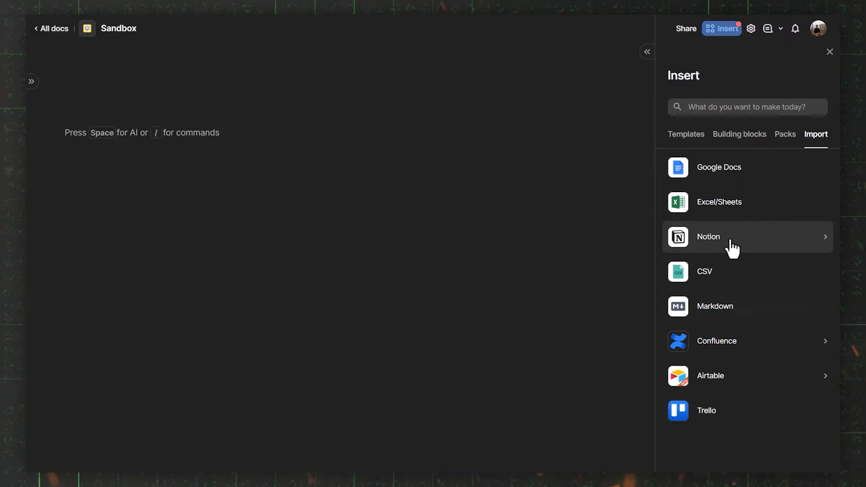
{"action": "mouse_move", "coordinate": [718, 168]}
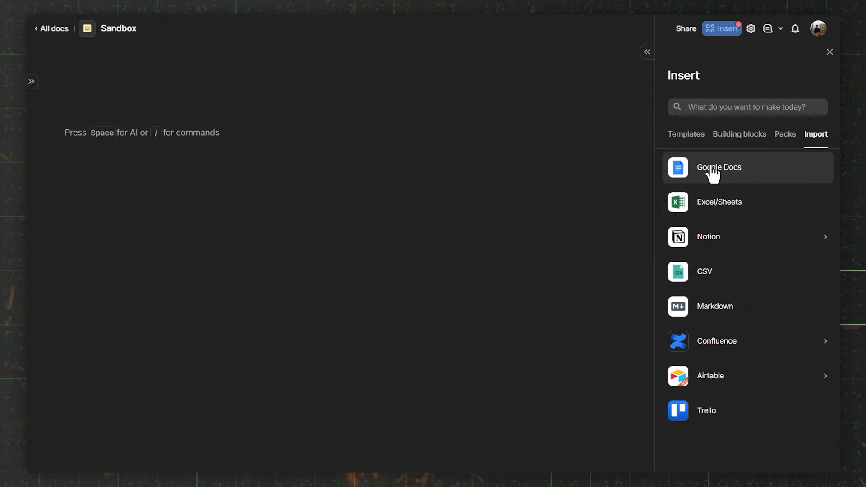
{"action": "mouse_move", "coordinate": [728, 417]}
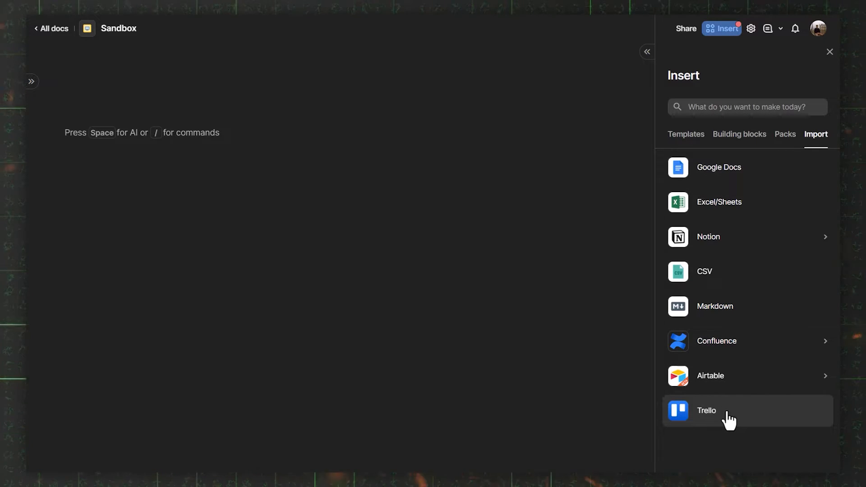
{"action": "left_click", "coordinate": [784, 134]}
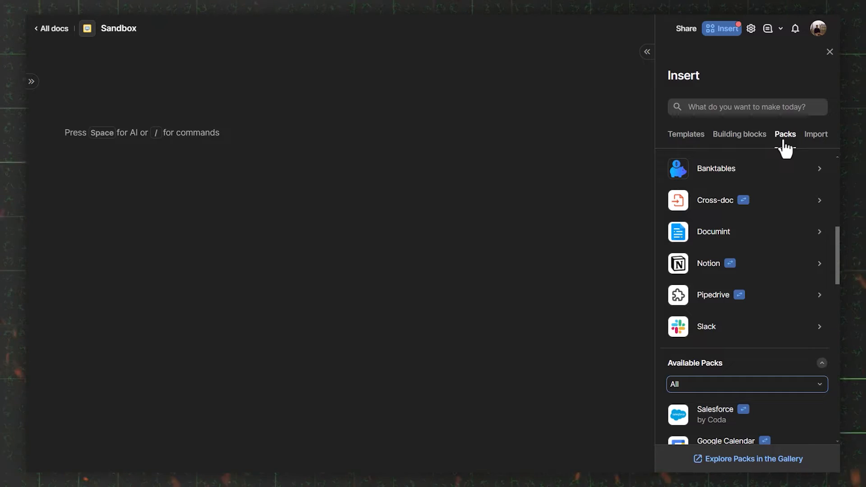
Return the Insert panel to the Import sources list (Google Docs, Notion, CSV, Trello).
{"action": "left_click", "coordinate": [816, 133]}
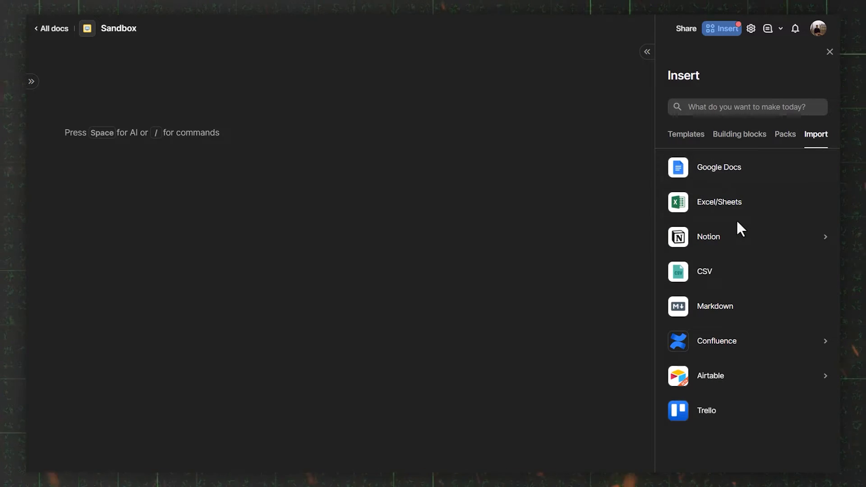
{"action": "mouse_move", "coordinate": [729, 275]}
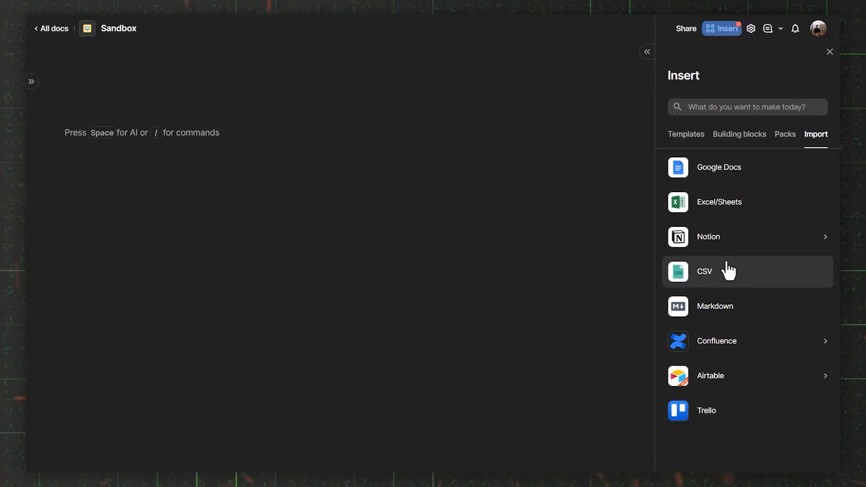
{"action": "mouse_move", "coordinate": [730, 261]}
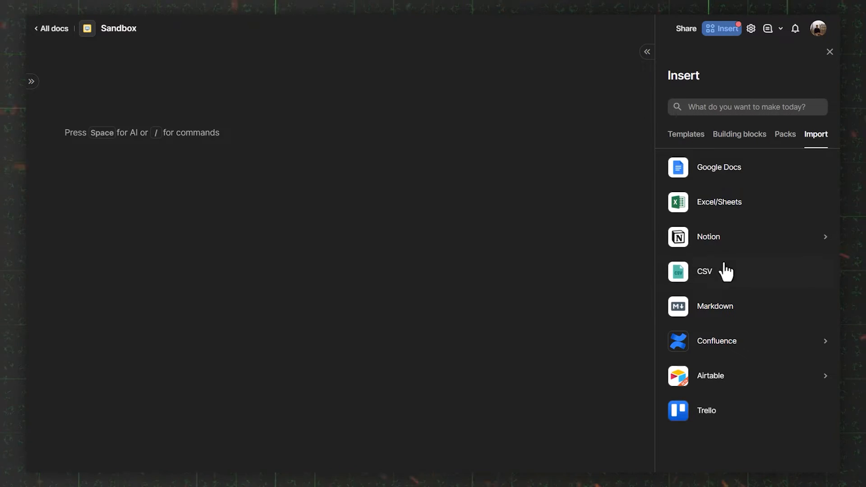
Start a CSV import into a new table, keeping 'Use first row as headers' on.
{"action": "left_click", "coordinate": [704, 271]}
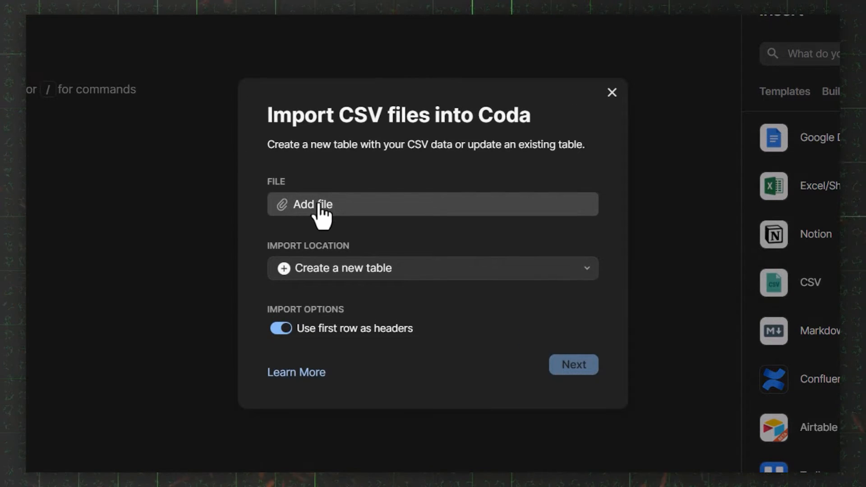
{"action": "mouse_move", "coordinate": [339, 268]}
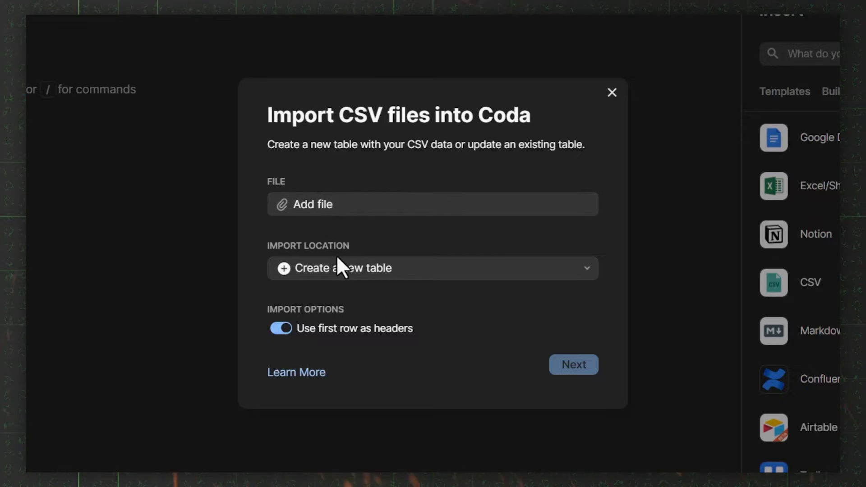
{"action": "mouse_move", "coordinate": [345, 276]}
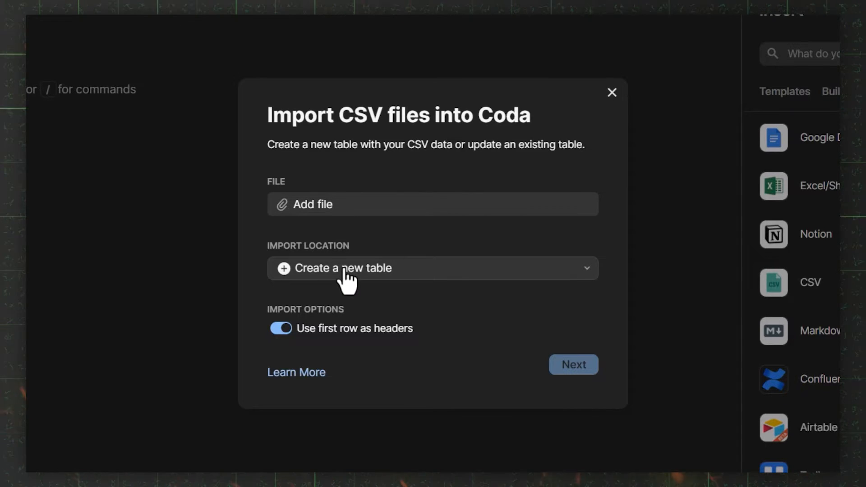
{"action": "left_click", "coordinate": [432, 268]}
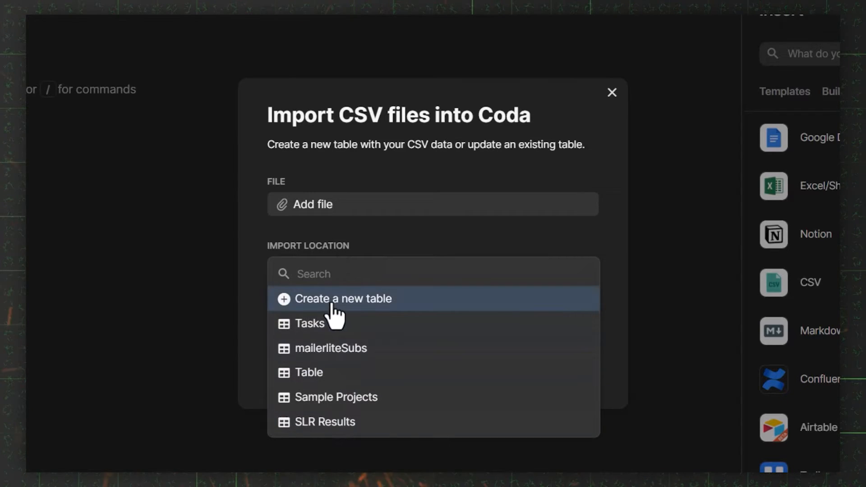
{"action": "left_click", "coordinate": [342, 298]}
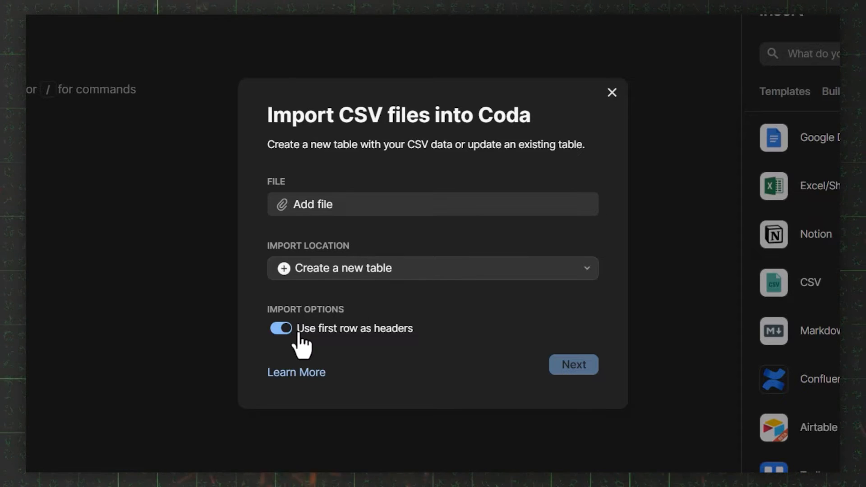
{"action": "mouse_move", "coordinate": [303, 345]}
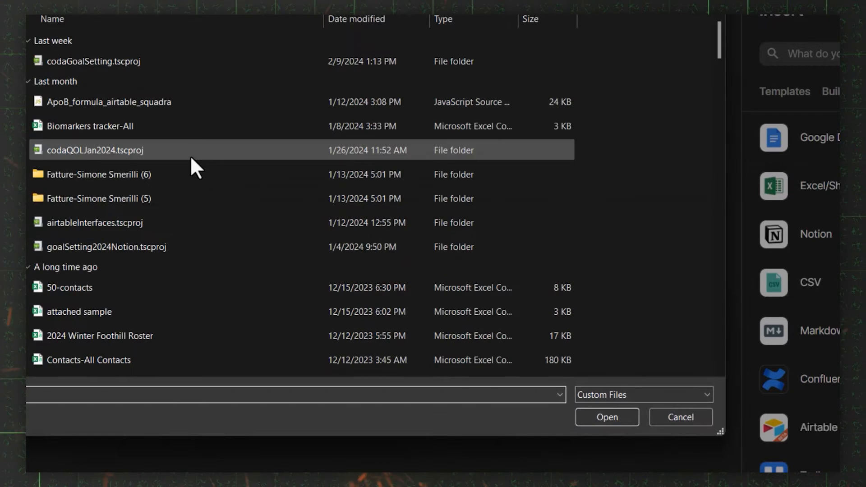
Import organizations-100.csv as a new table in the Sandbox doc.
{"action": "left_click", "coordinate": [606, 416]}
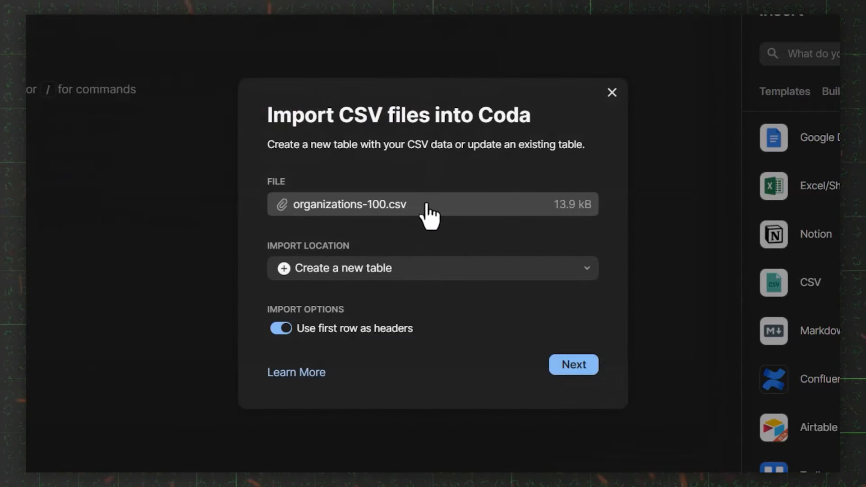
{"action": "mouse_move", "coordinate": [327, 224]}
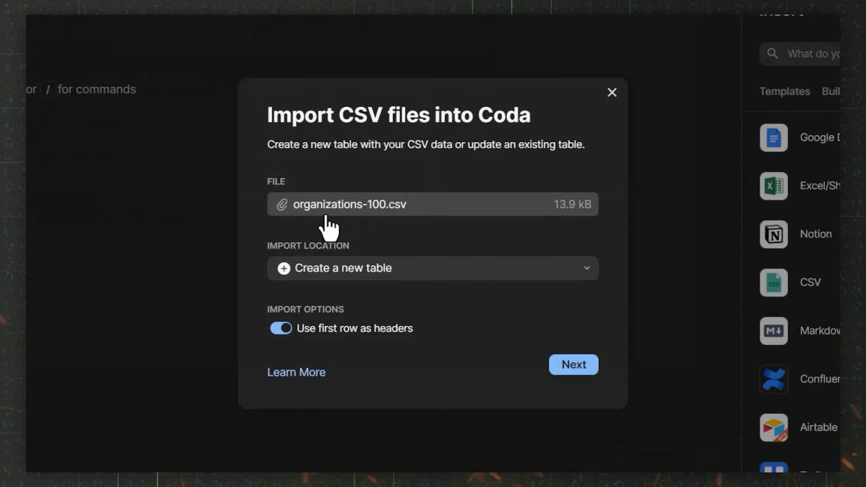
{"action": "left_click", "coordinate": [573, 364]}
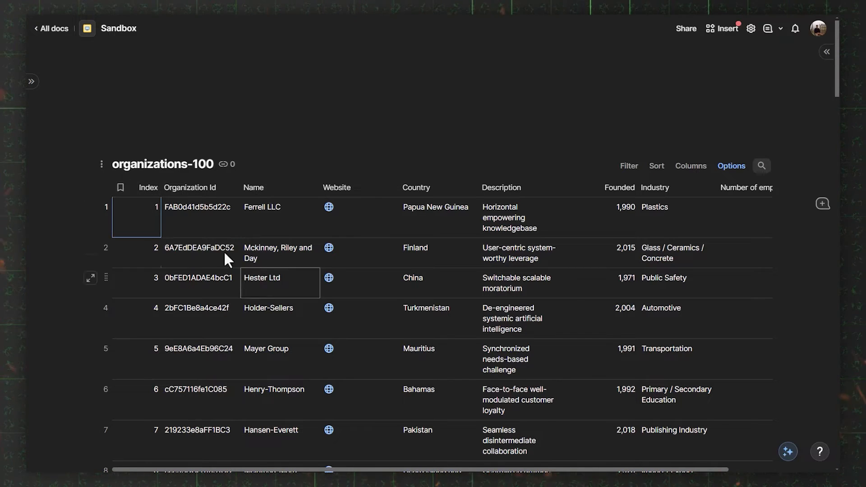
Select the Name column and hide the Index and Organization Id columns.
{"action": "left_click", "coordinate": [135, 217]}
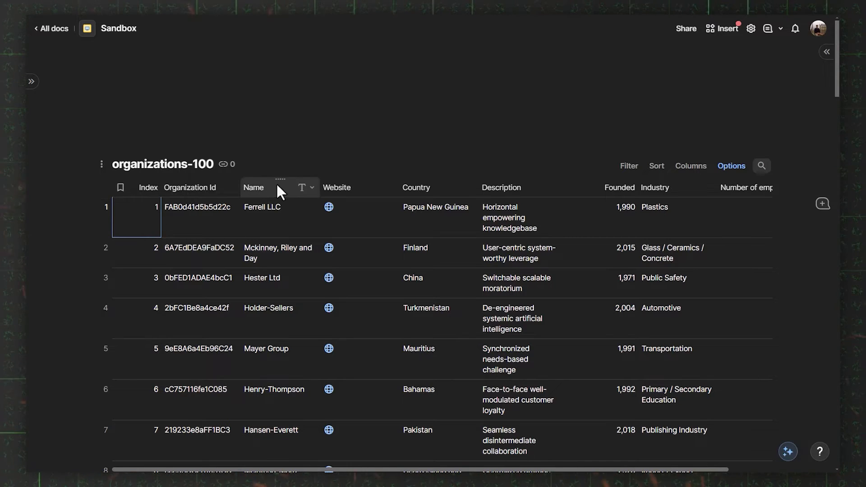
{"action": "left_click", "coordinate": [311, 187]}
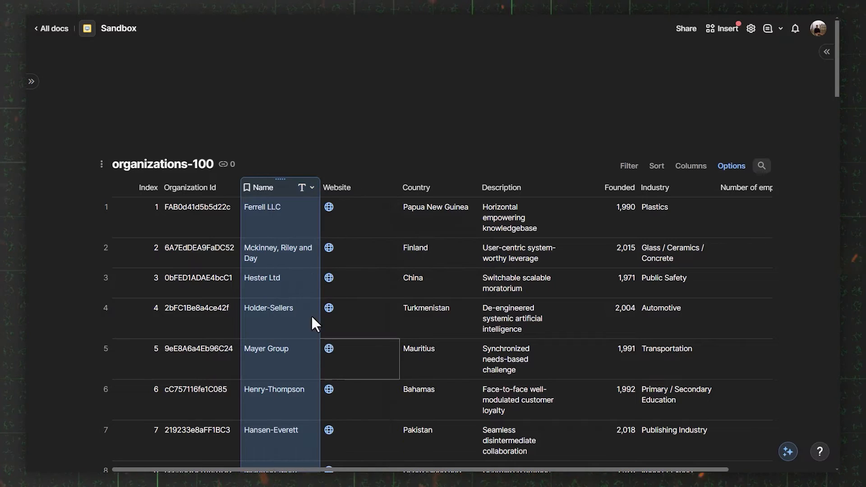
{"action": "left_click", "coordinate": [146, 187]}
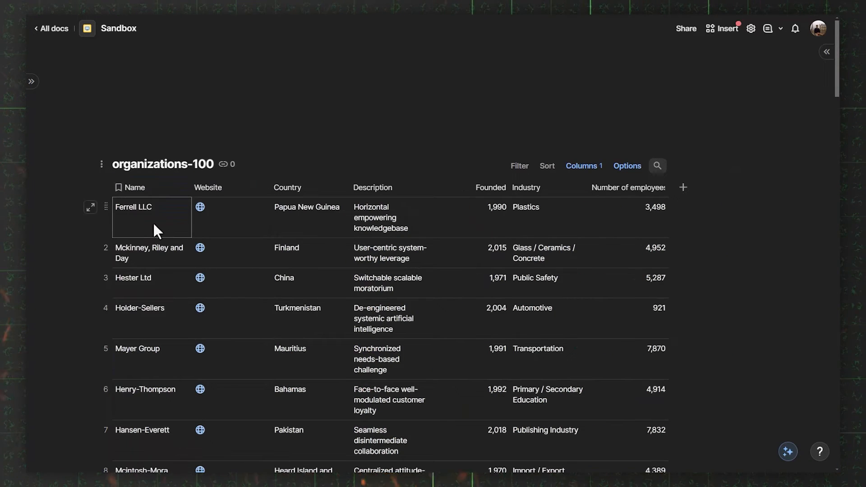
{"action": "left_click", "coordinate": [133, 187]}
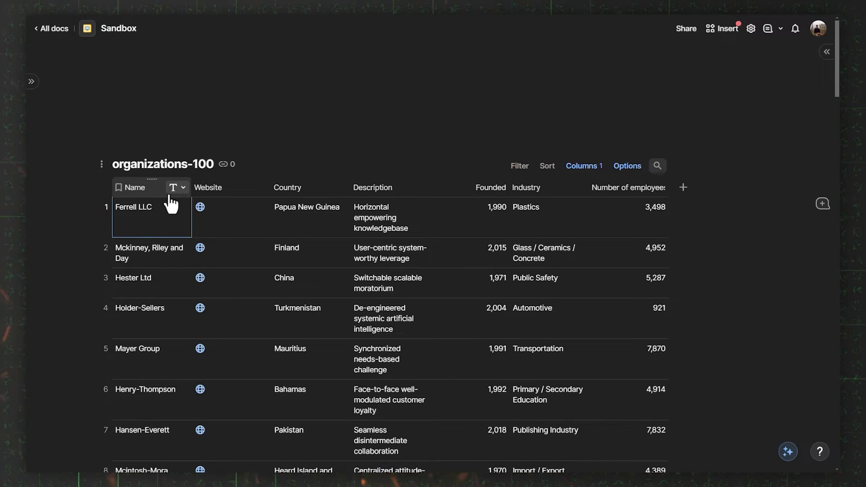
{"action": "left_click", "coordinate": [135, 187]}
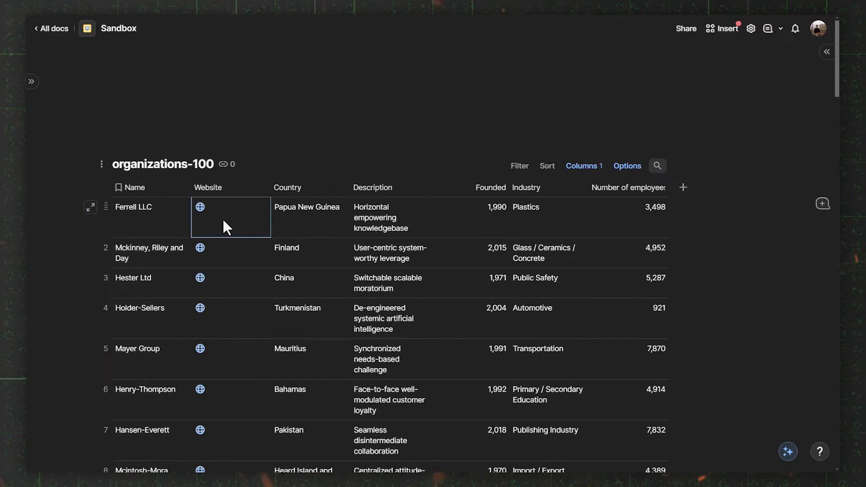
{"action": "mouse_move", "coordinate": [226, 230]}
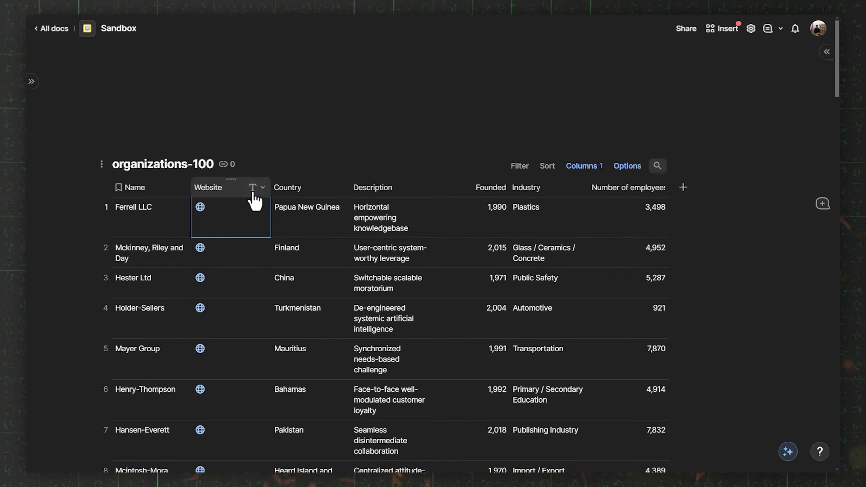
{"action": "left_click", "coordinate": [262, 187]}
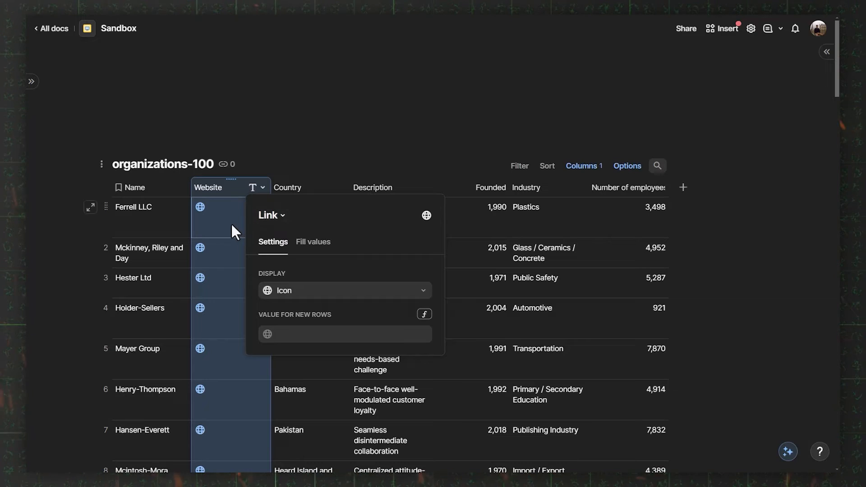
{"action": "left_click", "coordinate": [414, 215]}
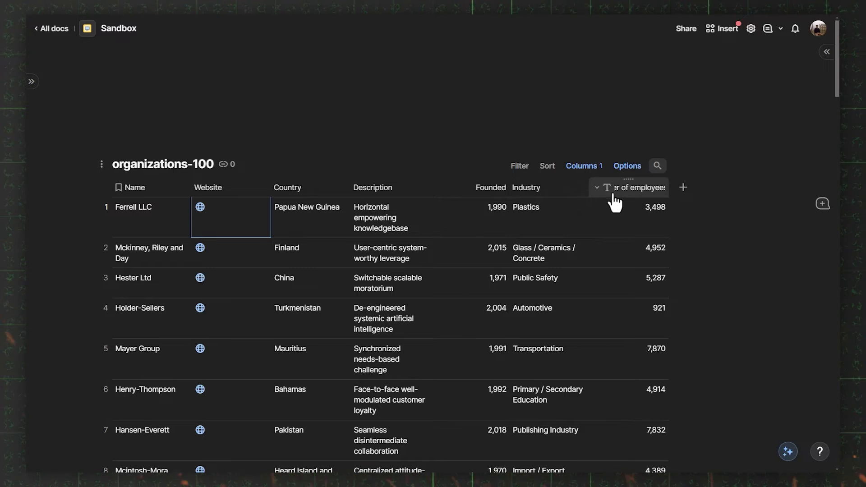
{"action": "left_click", "coordinate": [634, 187]}
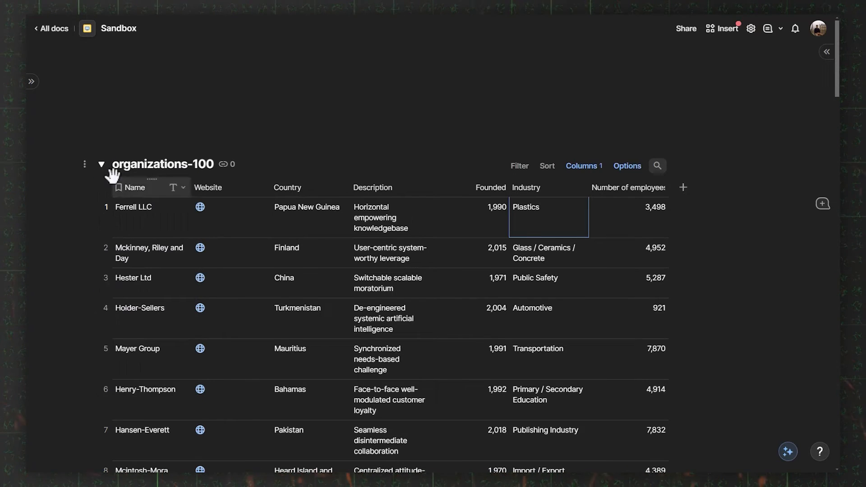
Collapse the organizations-100 table to bring the 50-contacts table into view.
{"action": "left_click", "coordinate": [101, 164]}
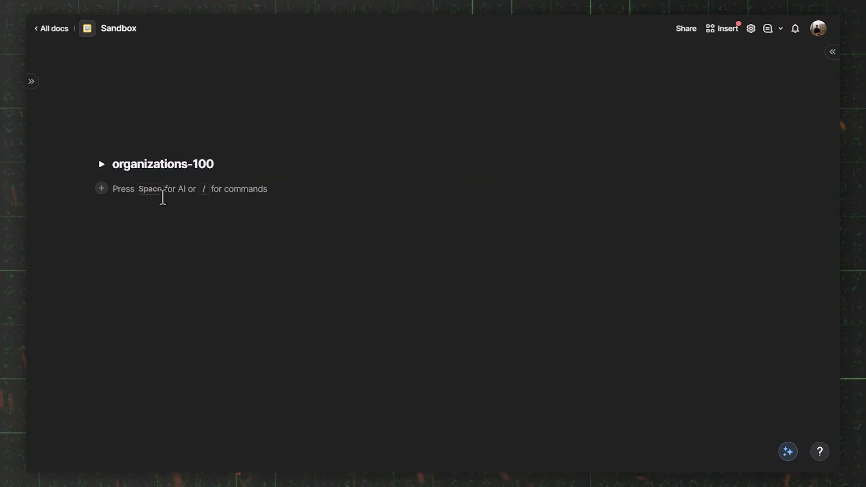
{"action": "left_click", "coordinate": [726, 28]}
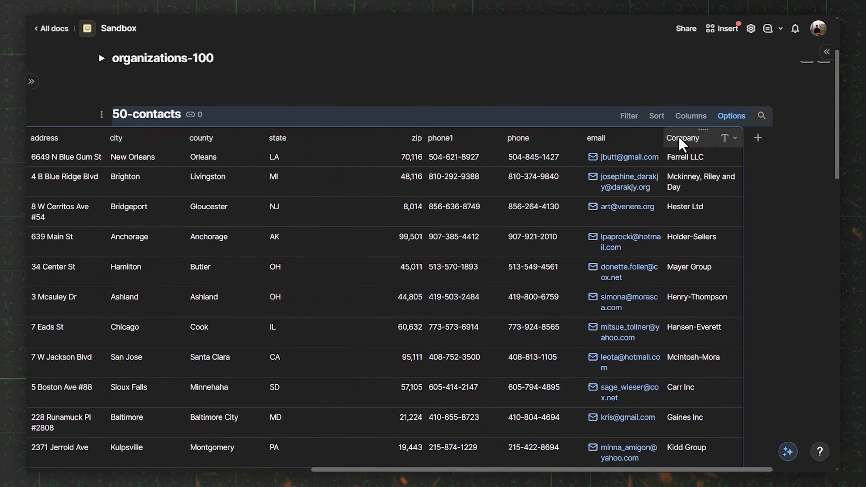
Change the Company column's type to a Relation pointing at organizations-100.
{"action": "left_click", "coordinate": [683, 138]}
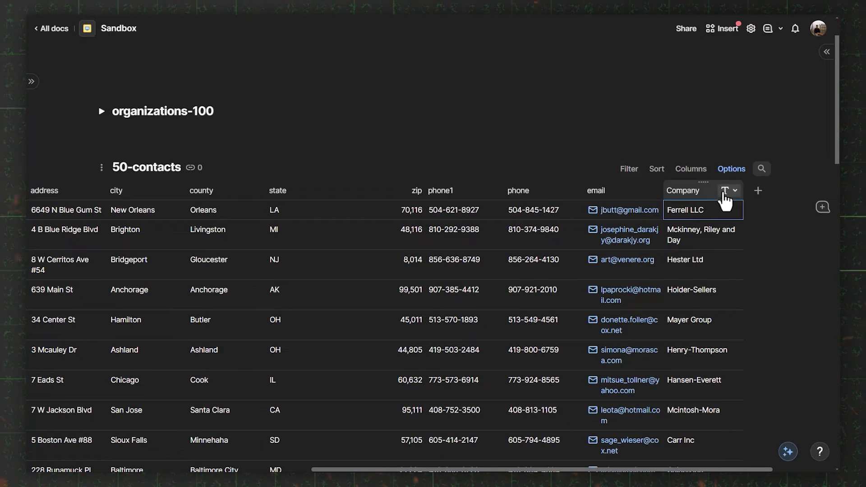
{"action": "left_click", "coordinate": [735, 190]}
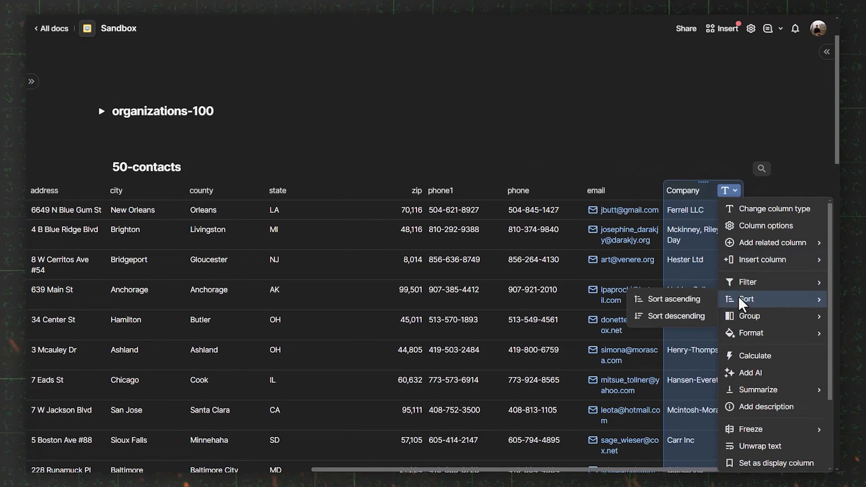
{"action": "left_click", "coordinate": [770, 208]}
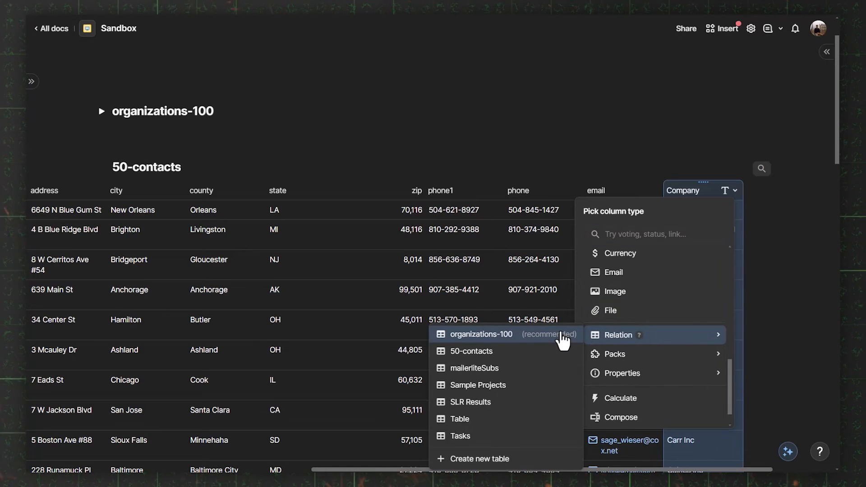
{"action": "left_click", "coordinate": [482, 334]}
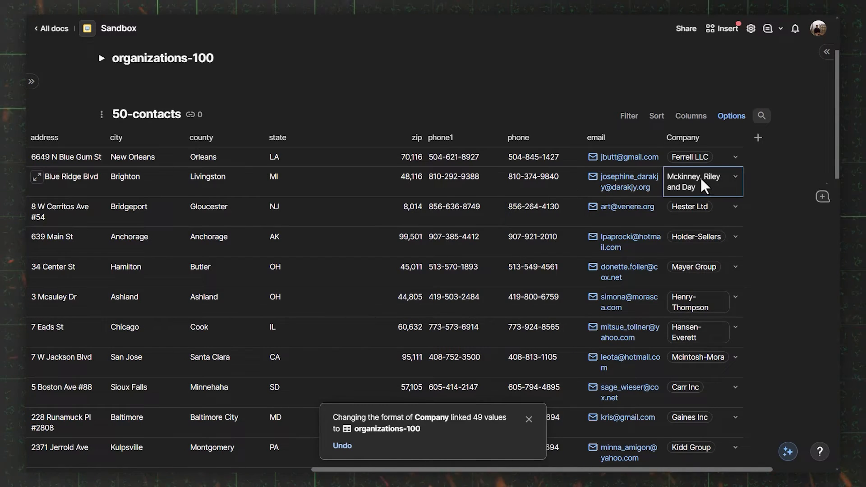
View the linked organizations for 'Mckinney, Riley and Day', then open 50-contacts Options.
{"action": "left_click", "coordinate": [701, 181]}
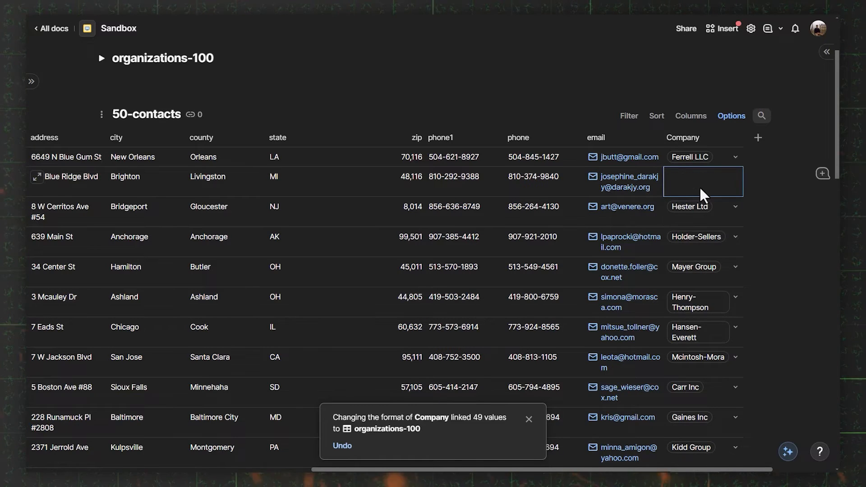
{"action": "left_click", "coordinate": [703, 182]}
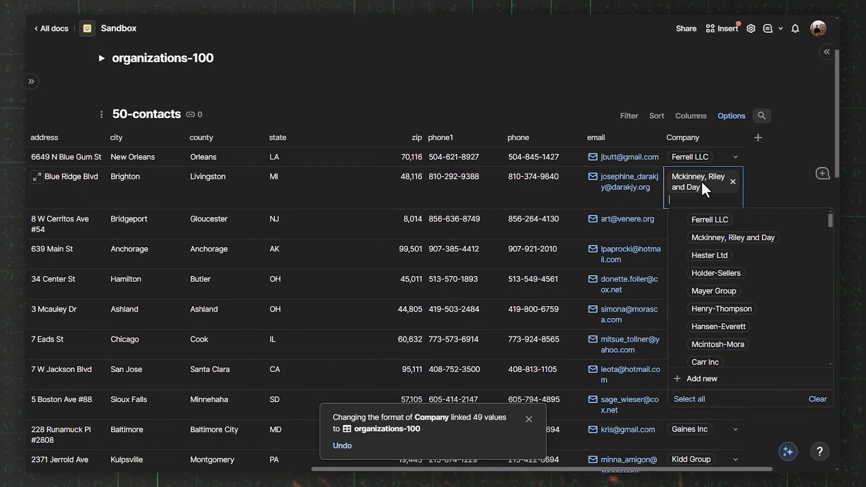
{"action": "left_click", "coordinate": [732, 237]}
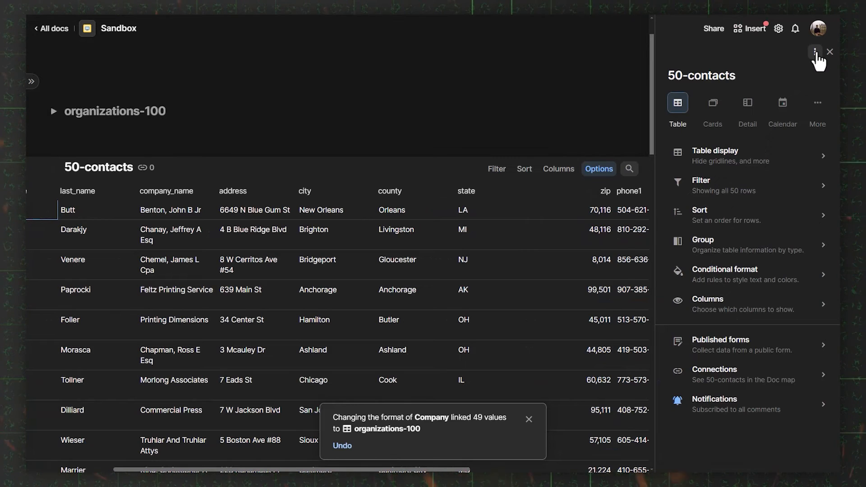
Open Import CSV for 50-contacts, dismiss it unused, and close the settings panel.
{"action": "left_click", "coordinate": [814, 52]}
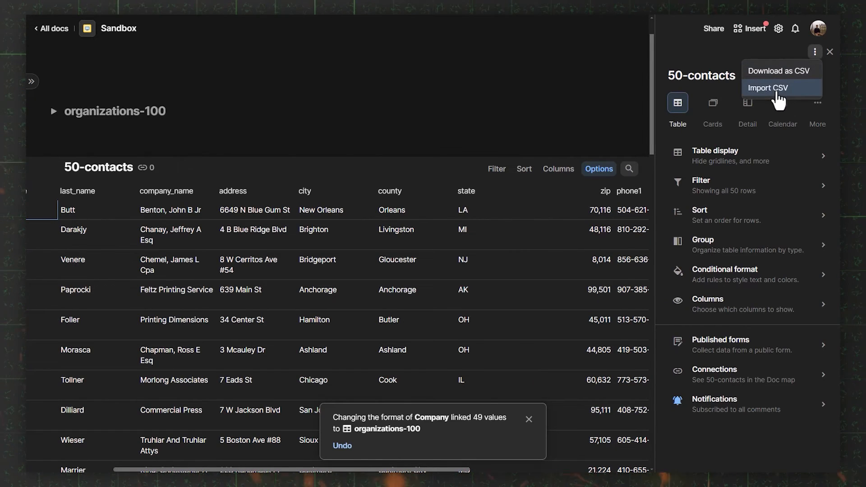
{"action": "left_click", "coordinate": [767, 87]}
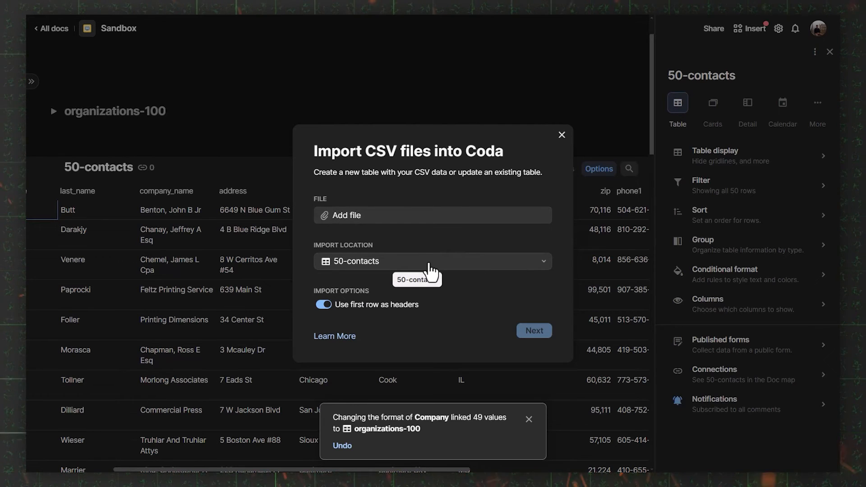
{"action": "mouse_move", "coordinate": [558, 312]}
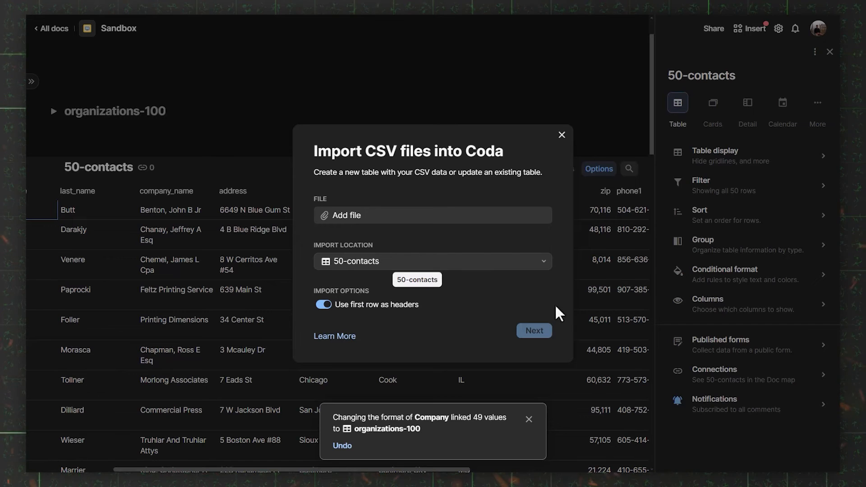
{"action": "mouse_move", "coordinate": [417, 251]}
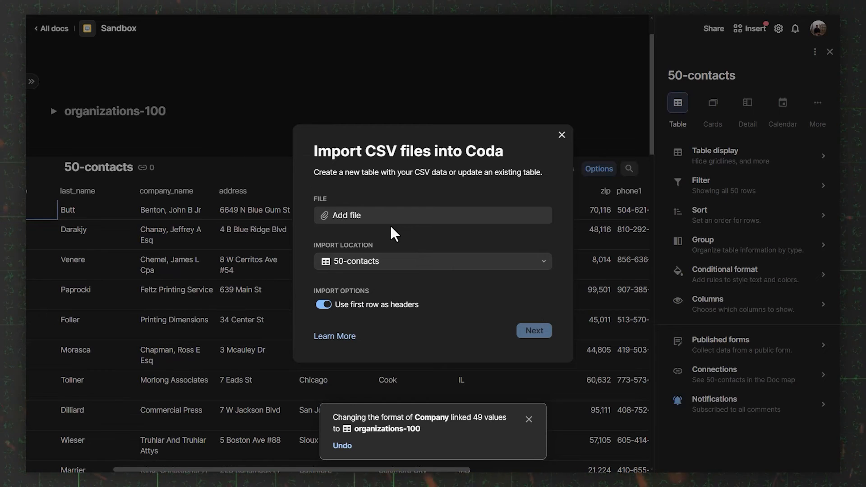
{"action": "mouse_move", "coordinate": [505, 141]}
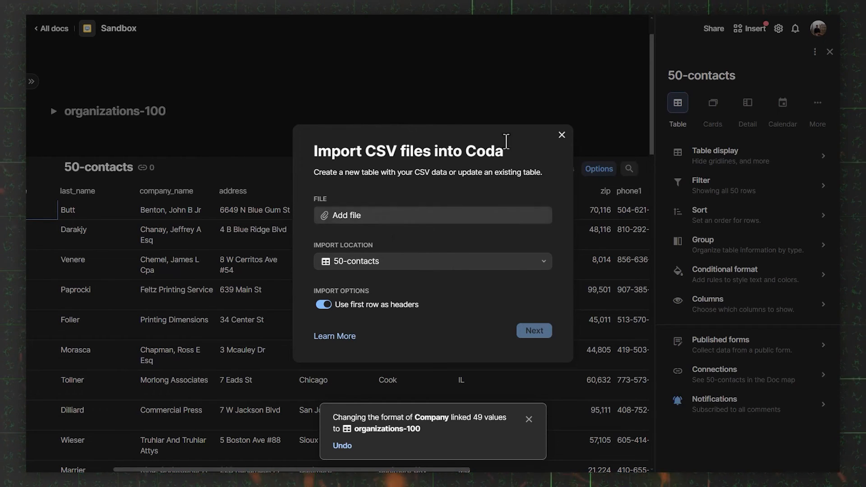
{"action": "left_click", "coordinate": [561, 135]}
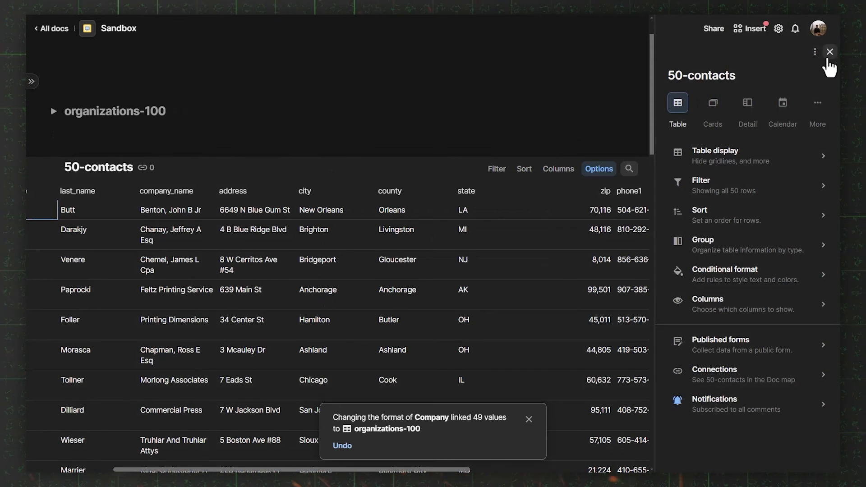
{"action": "left_click", "coordinate": [829, 51]}
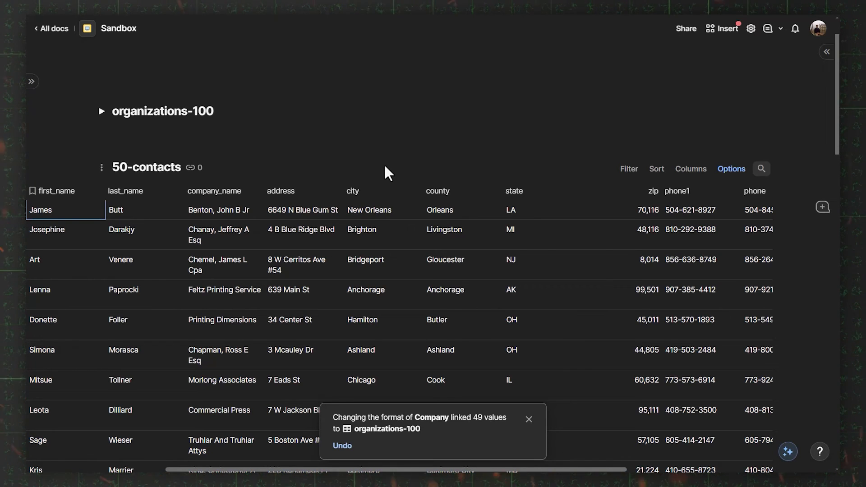
Collapse the 50-contacts table in the Sandbox doc.
{"action": "left_click", "coordinate": [721, 28]}
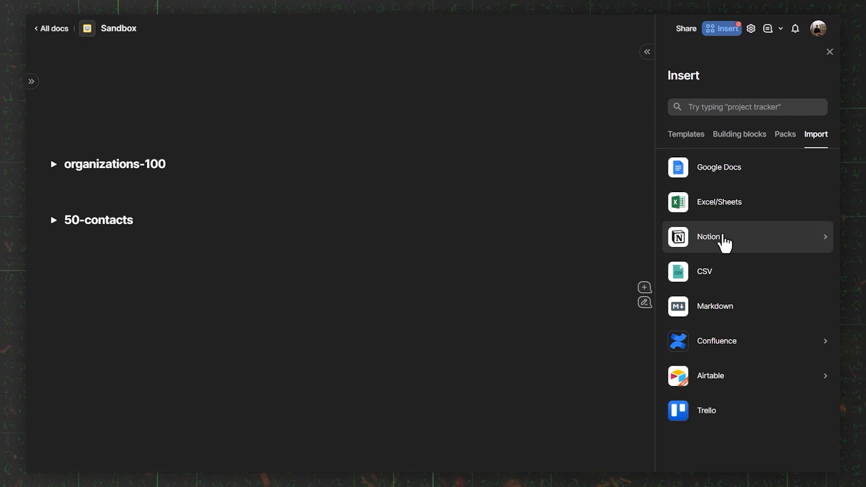
{"action": "mouse_move", "coordinate": [730, 275]}
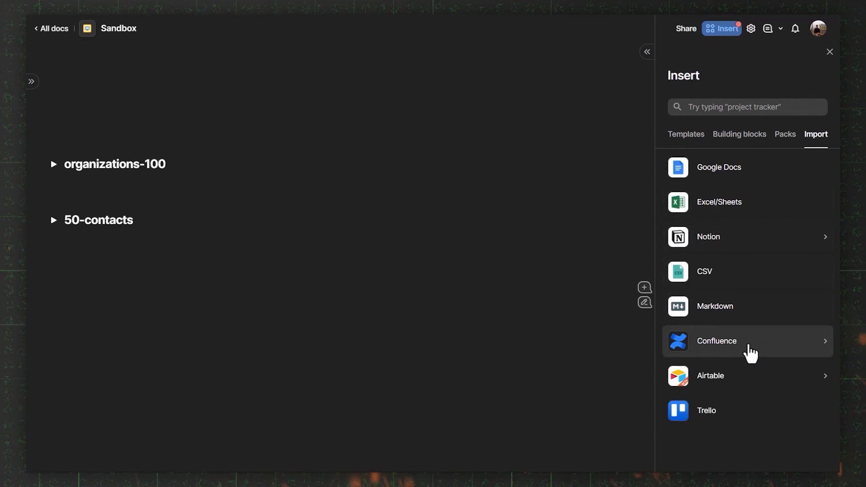
Preview and dismiss the Confluence import, then browse Packs like Salesforce, Jira and Gmail.
{"action": "left_click", "coordinate": [716, 341]}
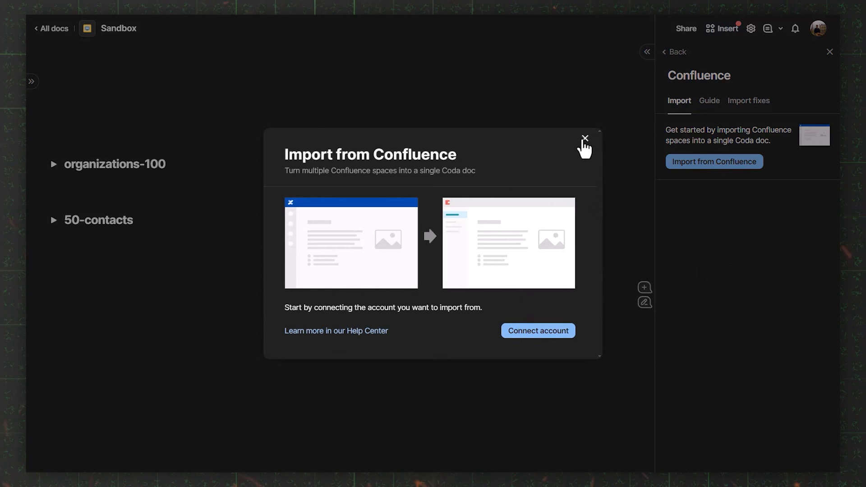
{"action": "left_click", "coordinate": [585, 137]}
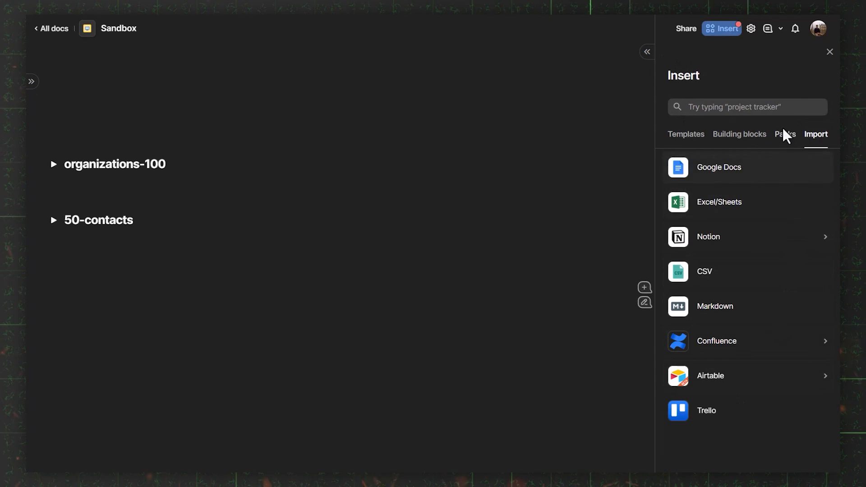
{"action": "left_click", "coordinate": [783, 134]}
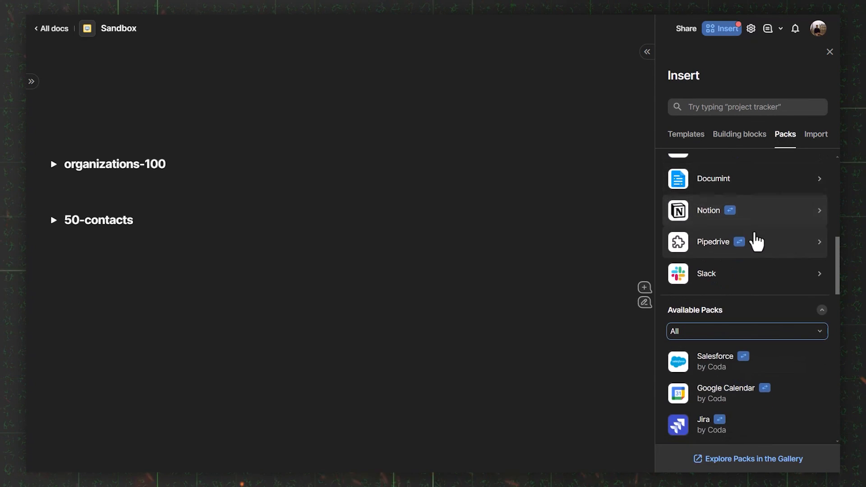
{"action": "scroll", "scroll_direction": "down", "scroll_amount": 3}
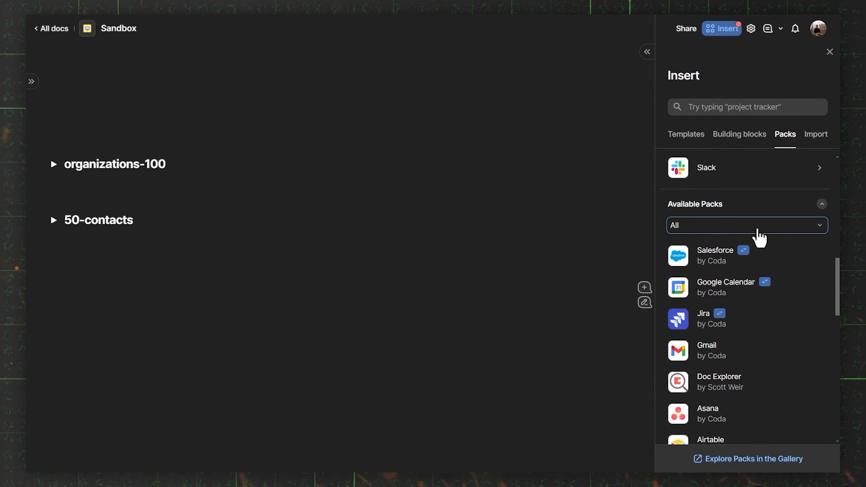